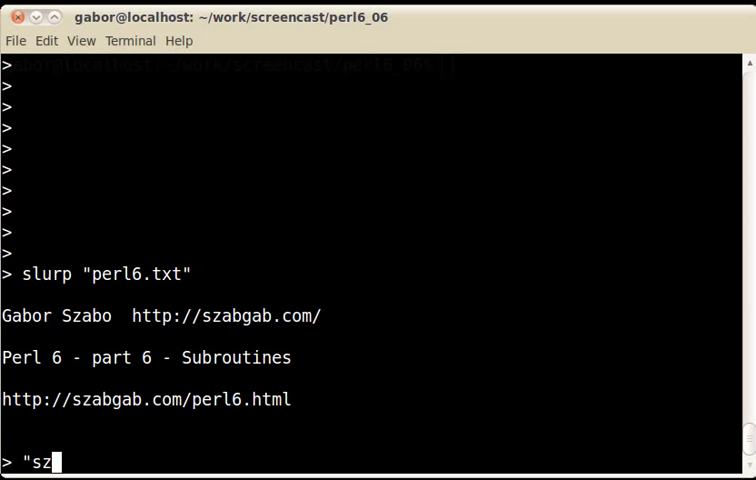
# Step: Evaluate "szabgab" .oO "Perl 6 is cool" in the REPL to print the 'thinks' sentence
pyautogui.write('abgab"')
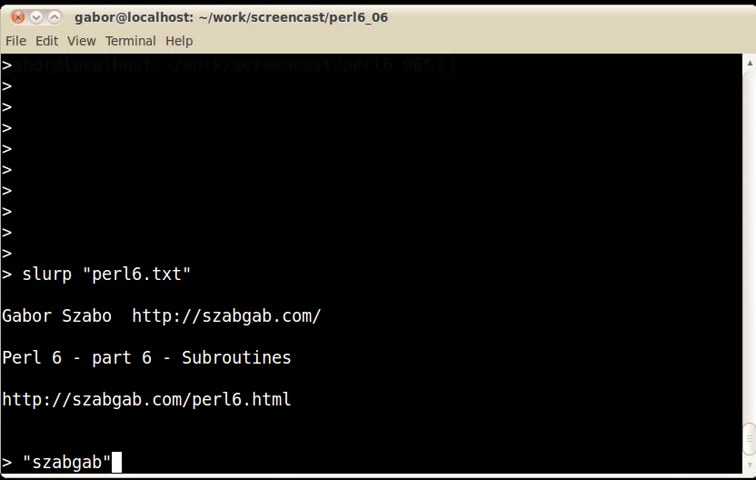
pyautogui.write('.oO')
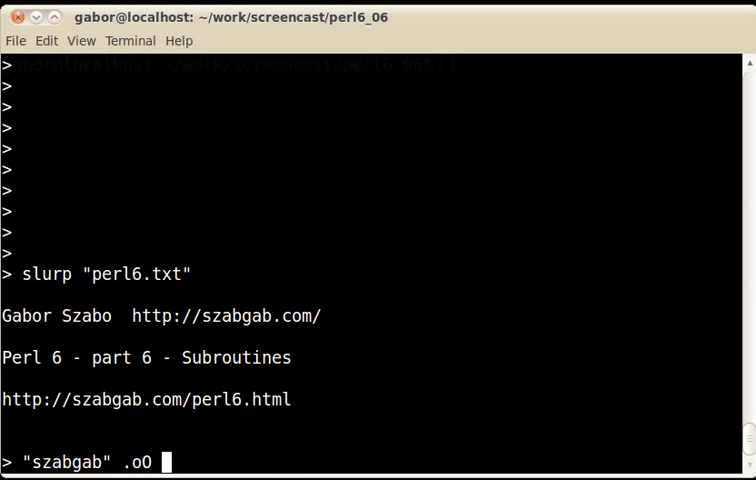
pyautogui.write('"Perl 6 is cool"')
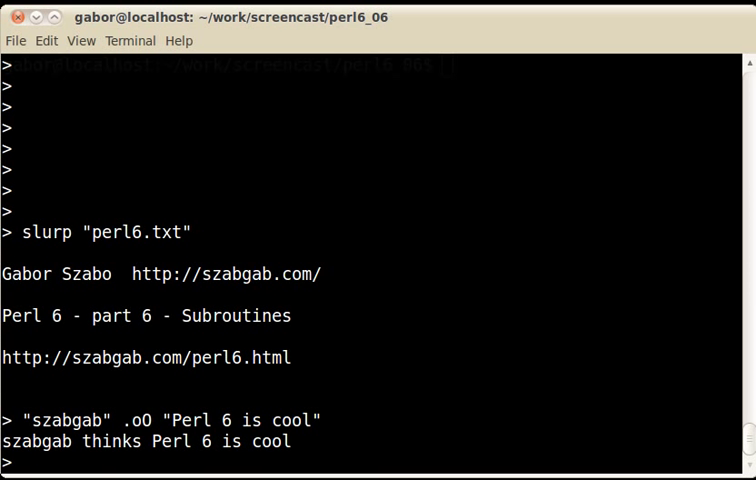
# Step: Evaluate 2.72 ~~ 10 +- 3 ?? 't' !! 'f', which gives f
pyautogui.write('2.')
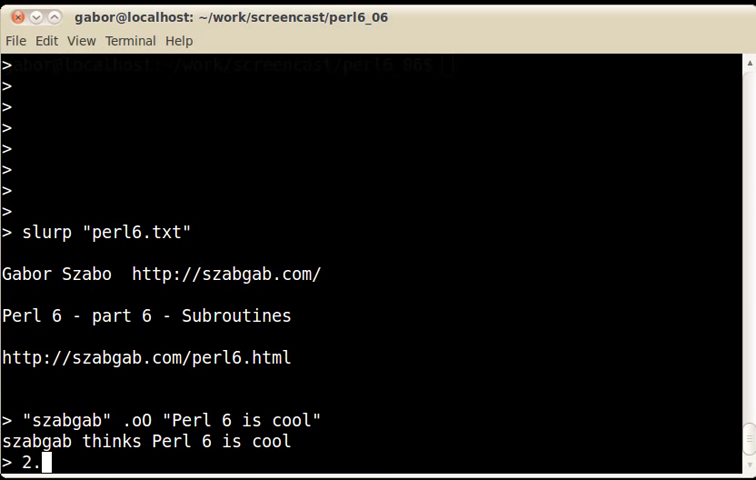
pyautogui.write('72 ~~')
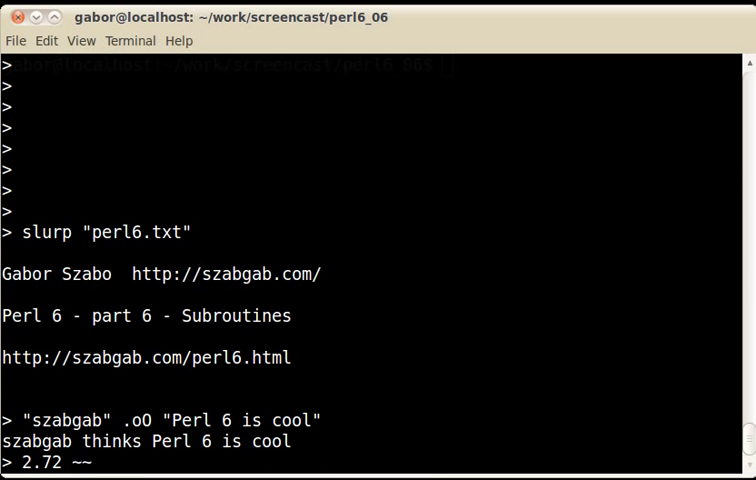
pyautogui.write("10 +- 3 ?? '")
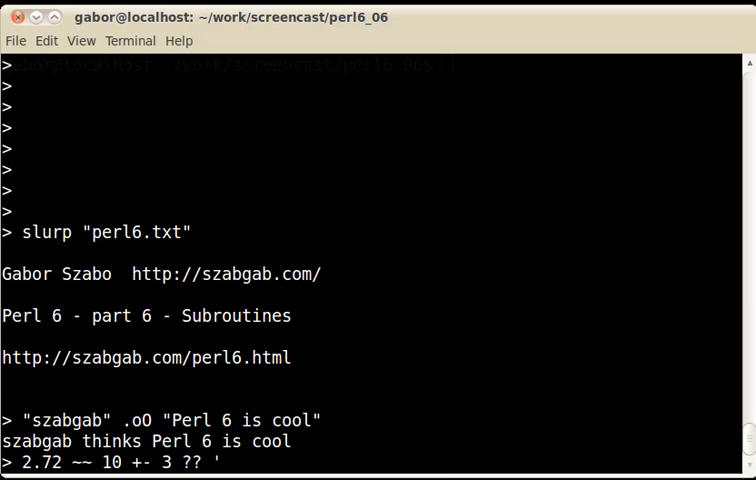
pyautogui.write("t'")
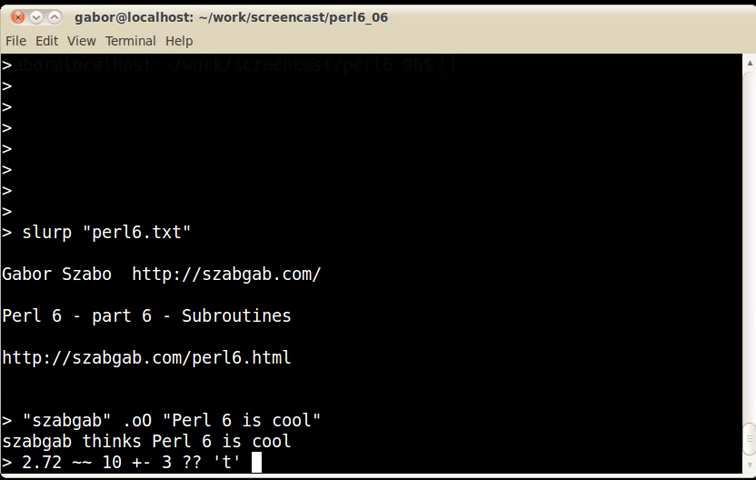
pyautogui.write("!! 'f")
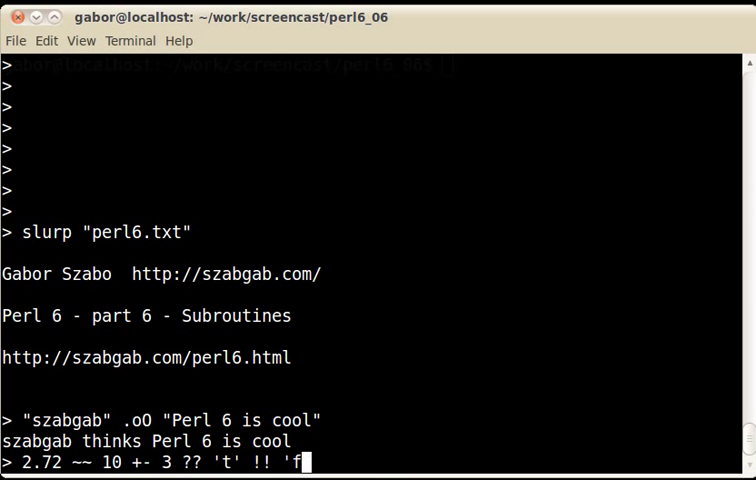
pyautogui.press('Return')
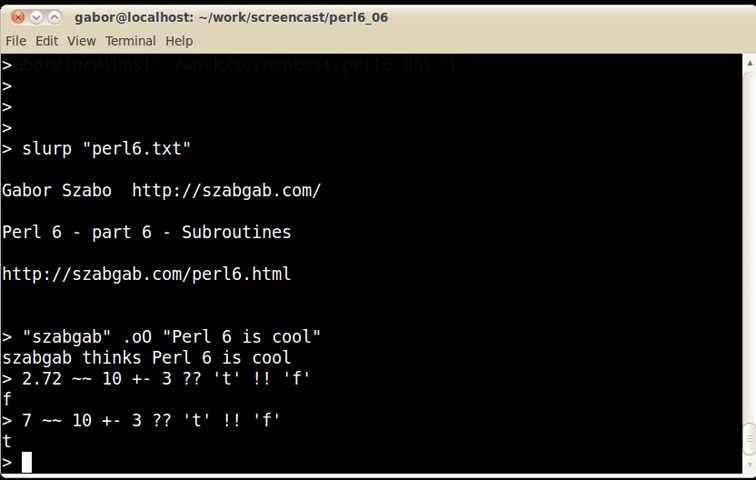
# Step: Evaluate 7 ~~ 10 +- 3 ?? 't' !! 'f', giving t, then exit the REPL
pyautogui.write("7 ~~ 10 +- 3 ?? 't' !! 'f'")
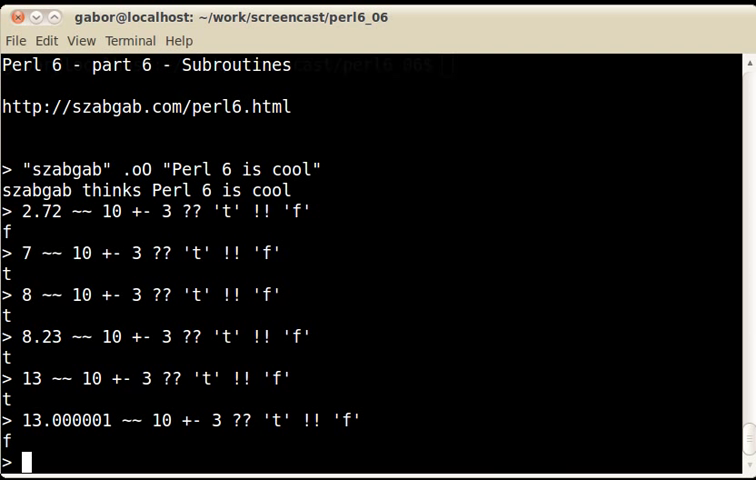
pyautogui.write('exit')
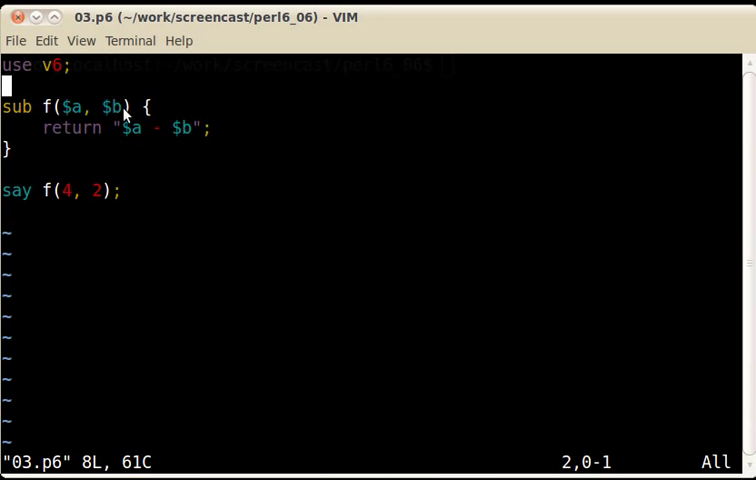
pyautogui.moveTo(280, 320)
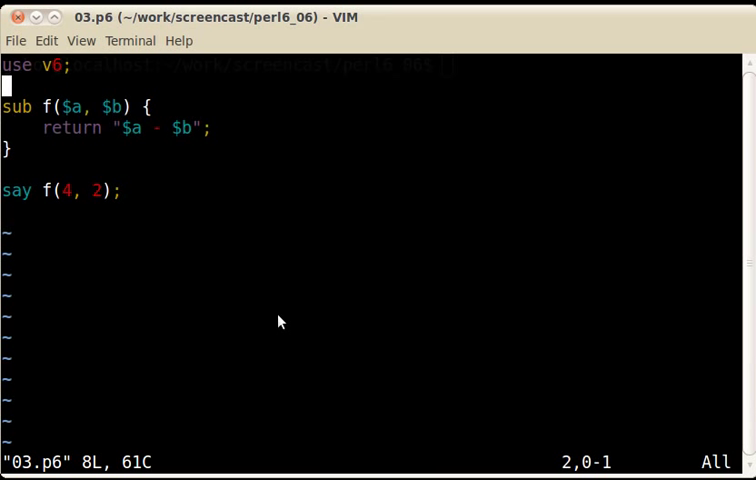
pyautogui.moveTo(127, 155)
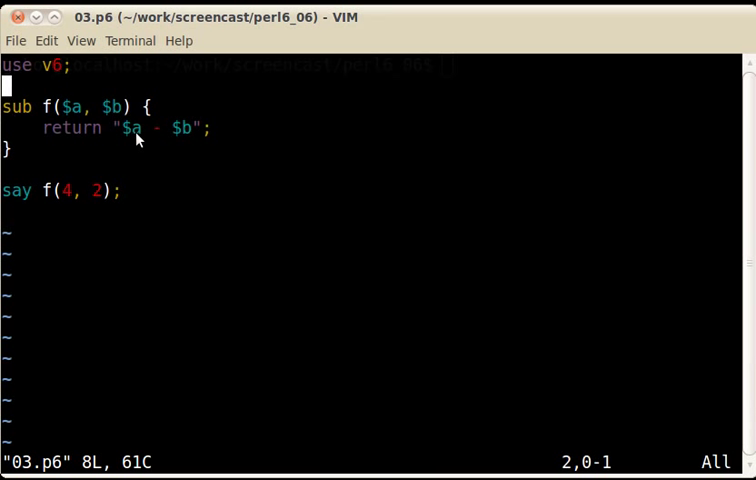
pyautogui.moveTo(171, 188)
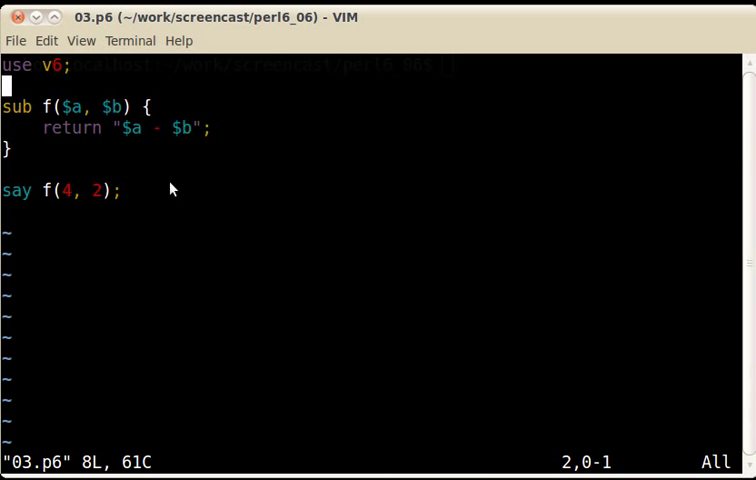
pyautogui.moveTo(174, 142)
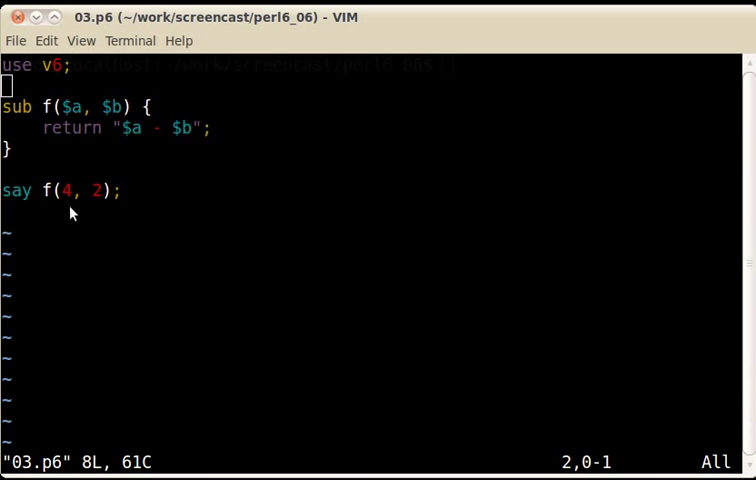
# Step: Begin the perl6 run command after editing the call to f(4, 2, 3)
pyautogui.write('perl6 03.p6')
pyautogui.click(378, 462)
pyautogui.write(':w')
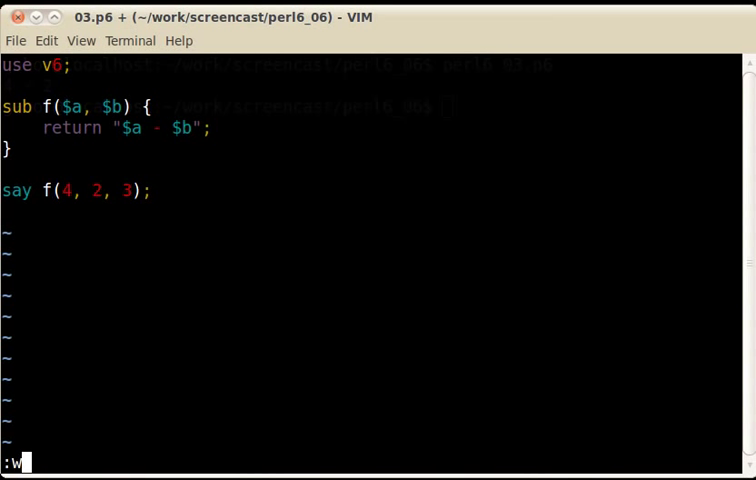
# Step: Run perl6 03.p6, see the too-many-positionals error, and run it again after the edit
pyautogui.press('Return')
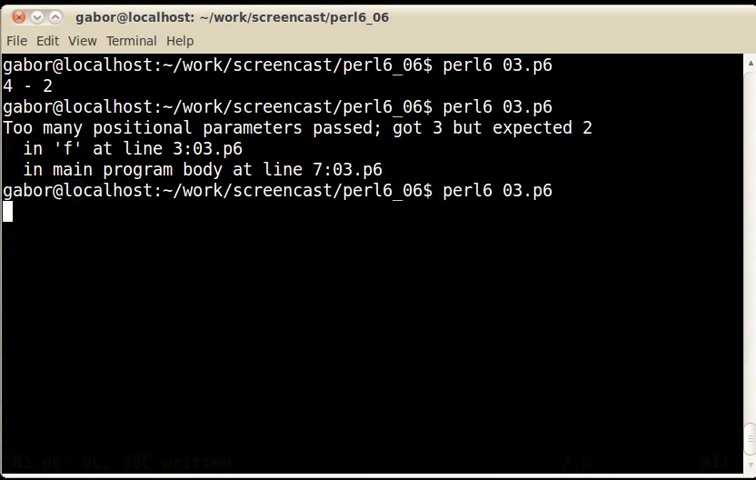
pyautogui.press('Return')
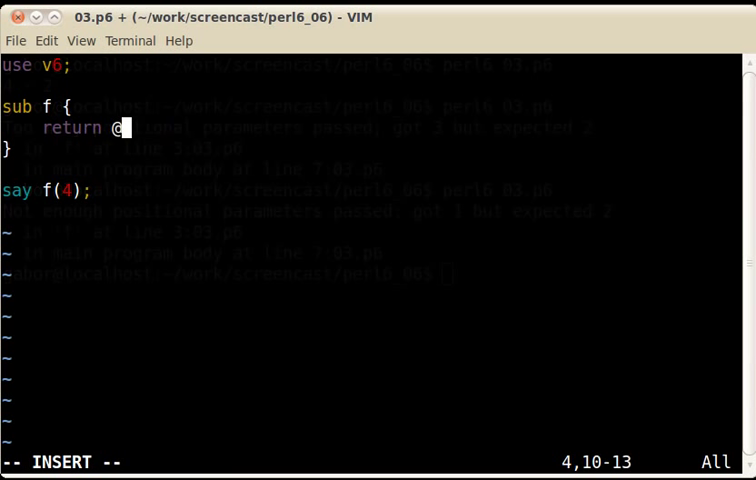
# Step: Make f return @_.perl and add a say f(4, 2, 3) call in 03.p6
pyautogui.write('_.')
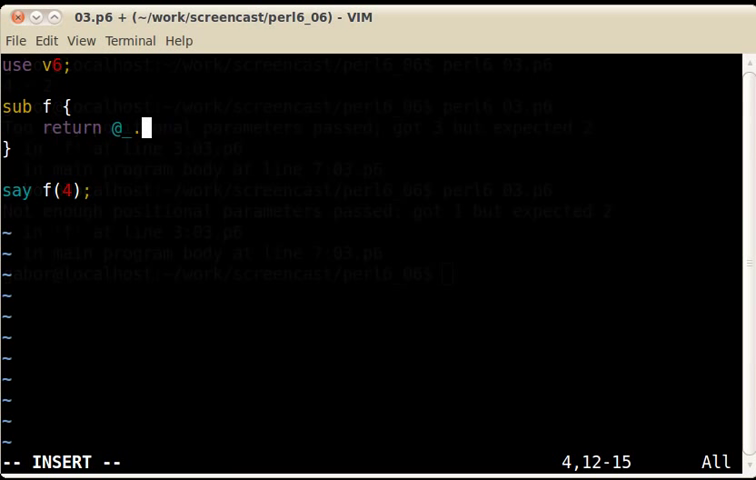
pyautogui.write('perl')
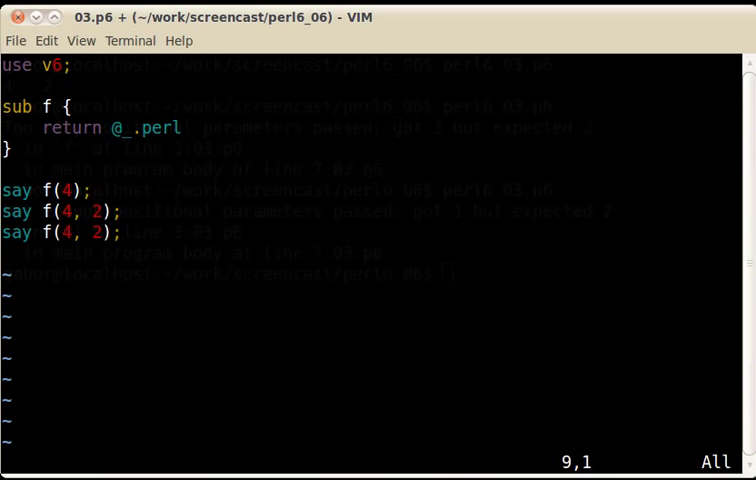
pyautogui.write(', 3')
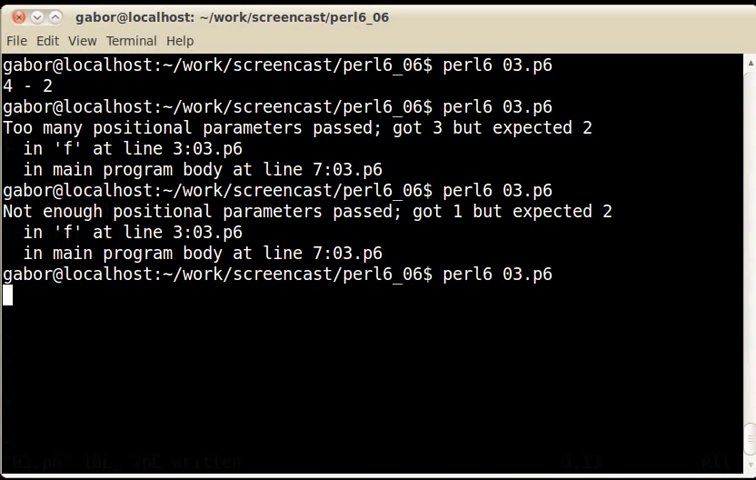
# Step: Save and run 03.p6, then open 04.p6 in Vim with :e 04.p6
pyautogui.press('Return')
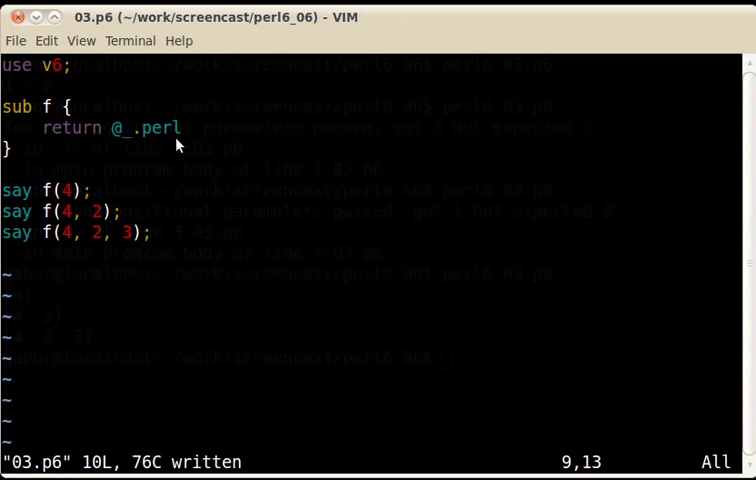
pyautogui.write(':e')
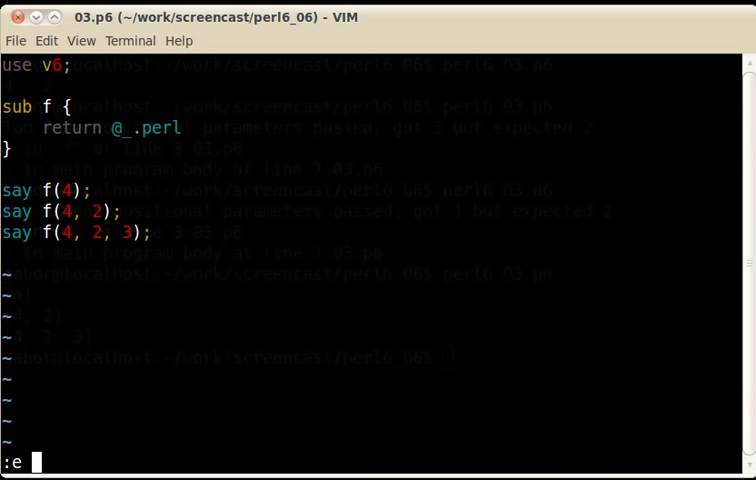
pyautogui.press('BackSpace')
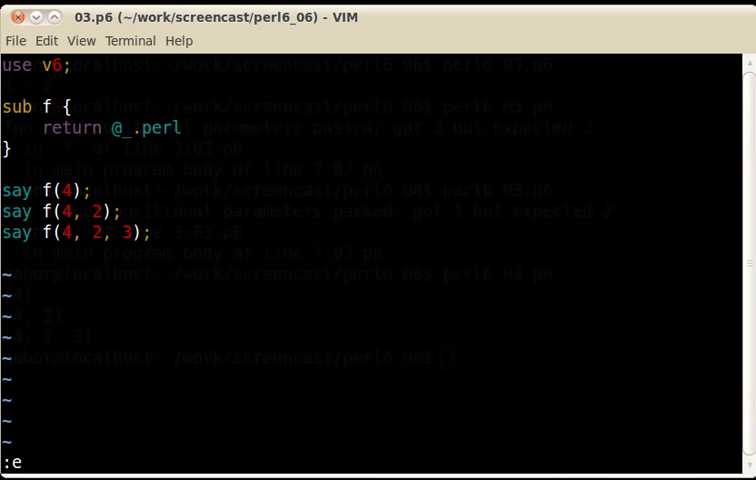
pyautogui.write('04.p6')
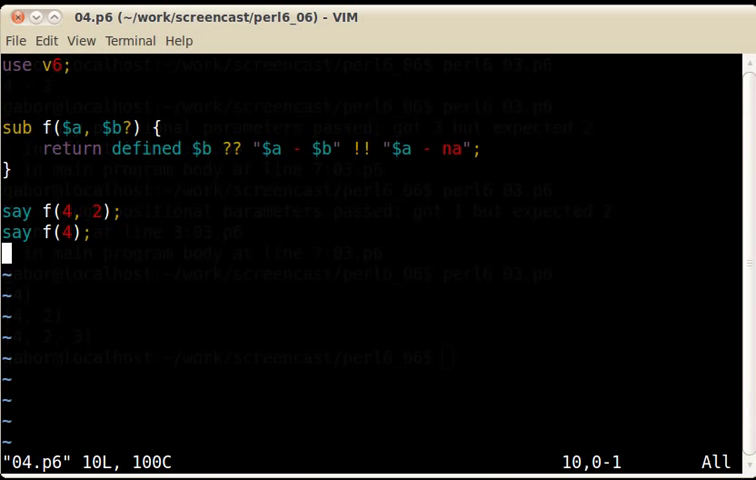
pyautogui.moveTo(127, 148)
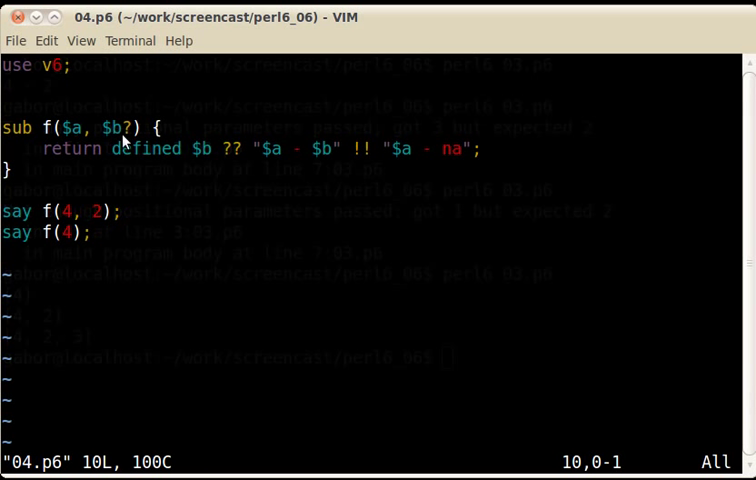
pyautogui.moveTo(118, 138)
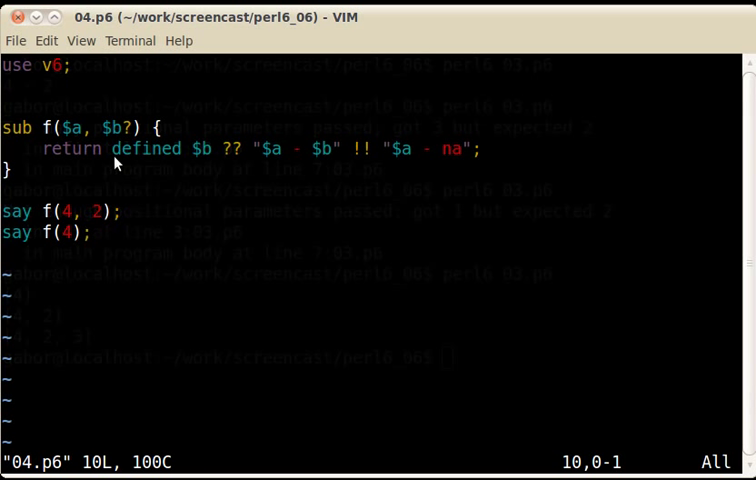
pyautogui.moveTo(205, 160)
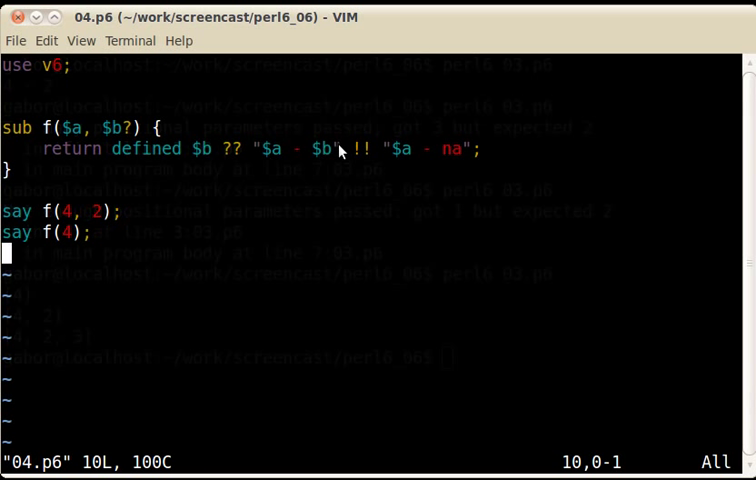
pyautogui.moveTo(416, 167)
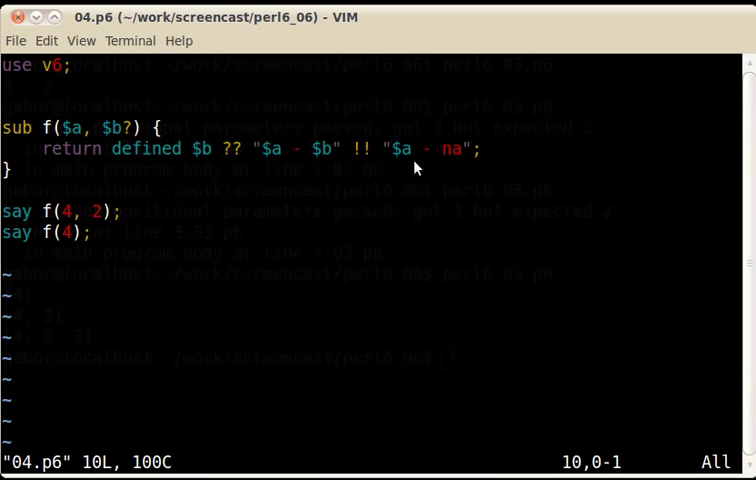
pyautogui.moveTo(449, 166)
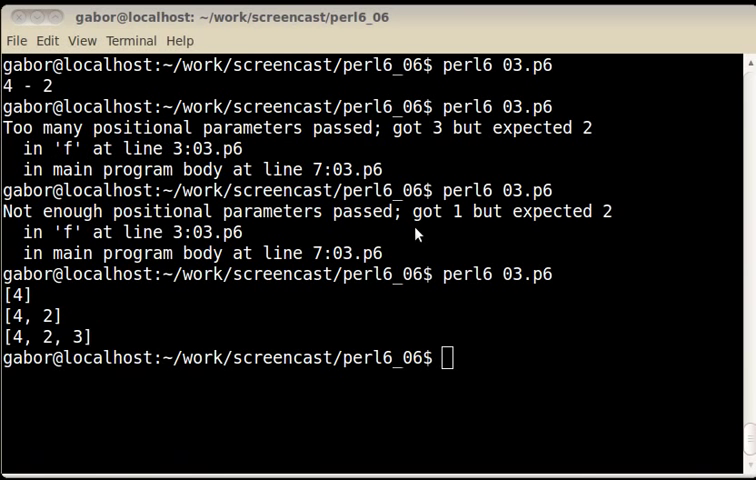
# Step: Run the script with perl6, printing 4 - 2 and 4 - na, and return to 04.p6 in Vim
pyautogui.write('perl6 03.p6')
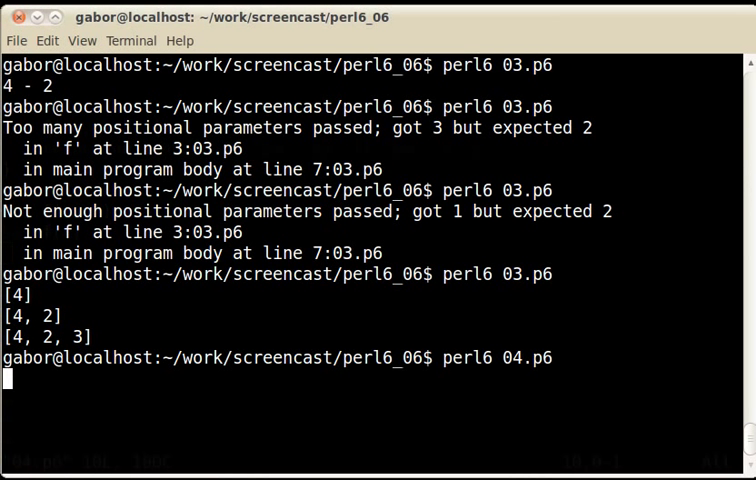
pyautogui.press('Return')
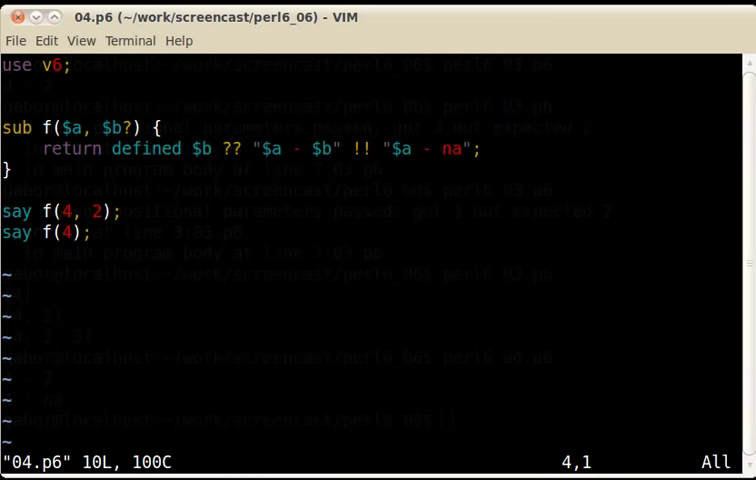
# Step: Add the line $b //= 17; to sub f, save 04.p6 and run perl6 04.p6
pyautogui.press('o')
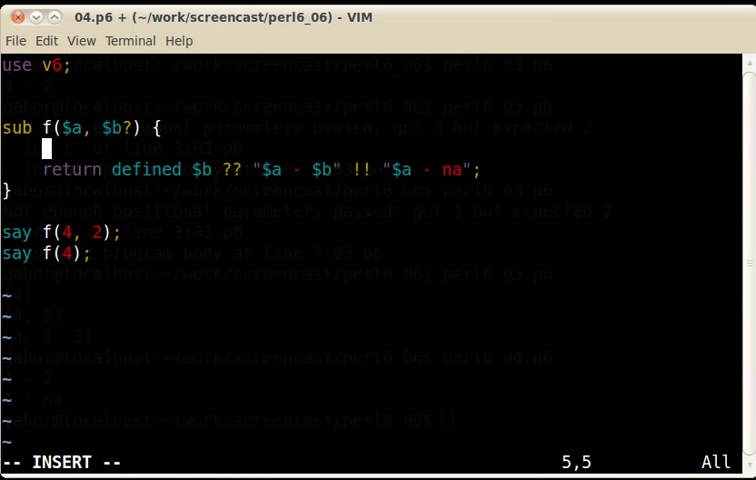
pyautogui.write('$b')
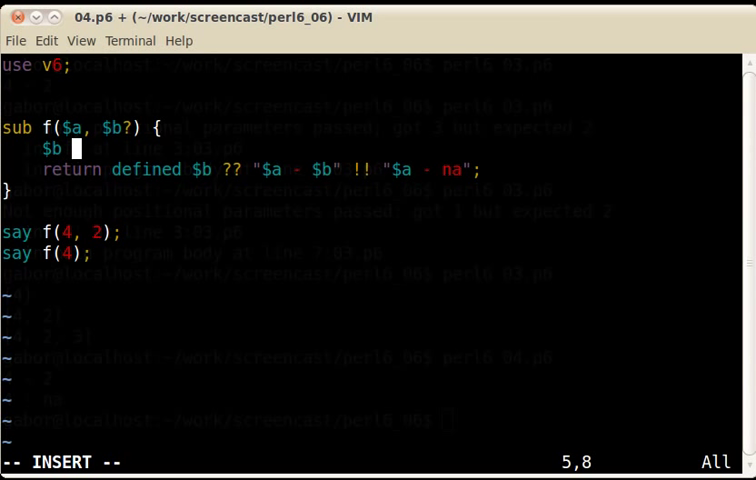
pyautogui.write('//=')
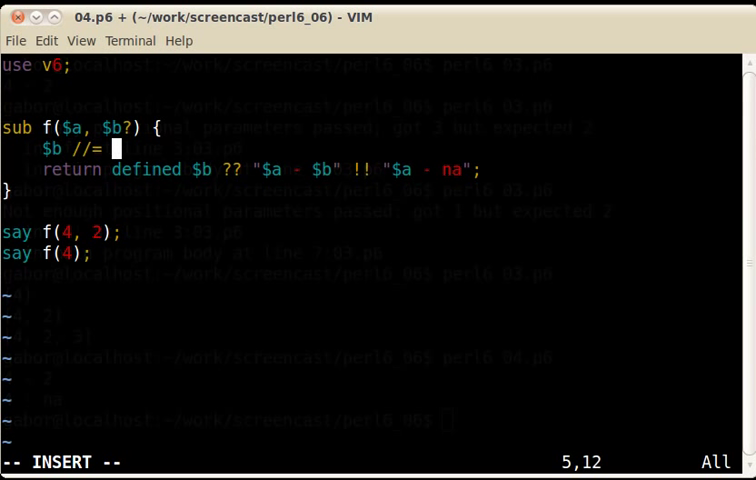
pyautogui.write('17')
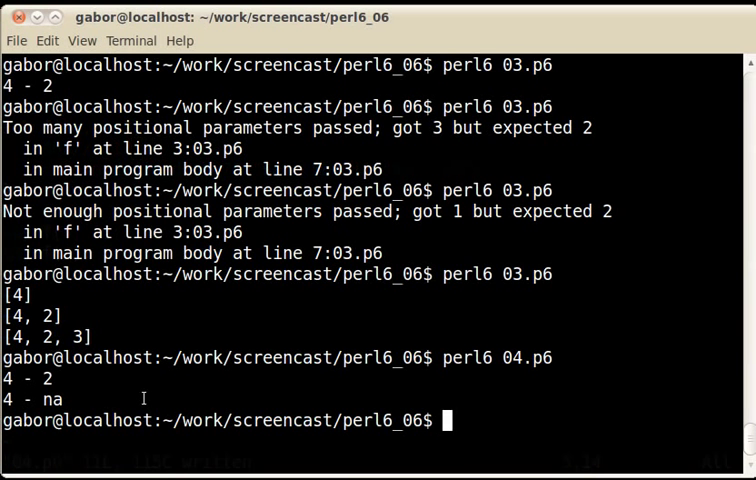
pyautogui.write('perl6 04.p6')
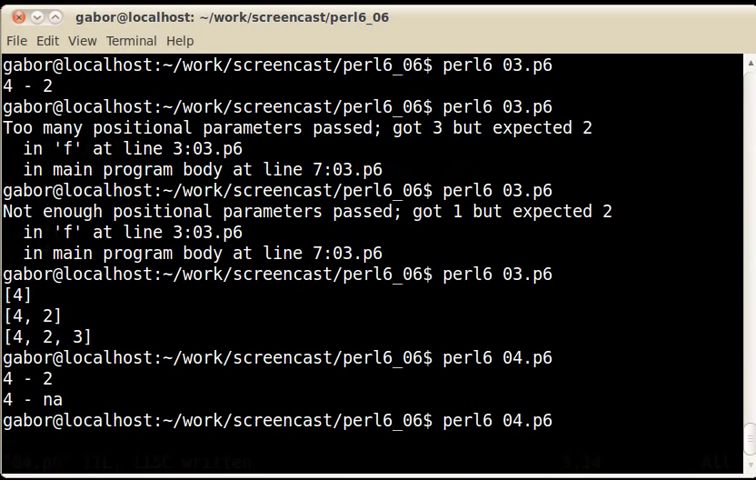
pyautogui.press('Return')
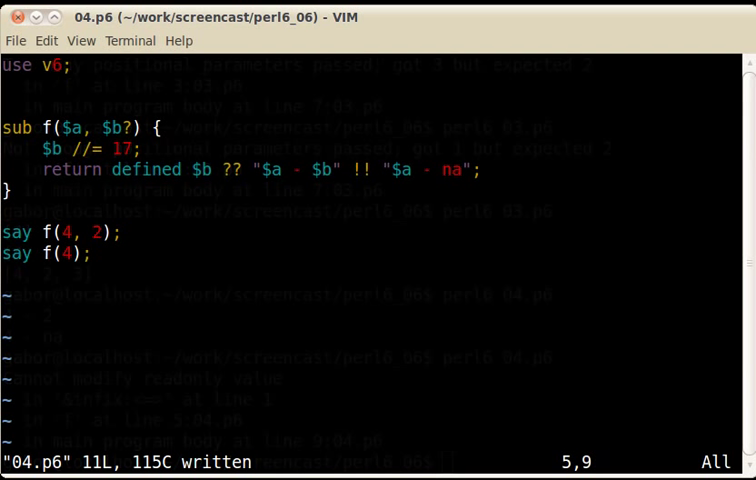
# Step: Edit and rerun 04.p6, getting a readonly-value error, then 4 - 17, then the error again
pyautogui.press('dd')
pyautogui.write('perl6 04.p6')
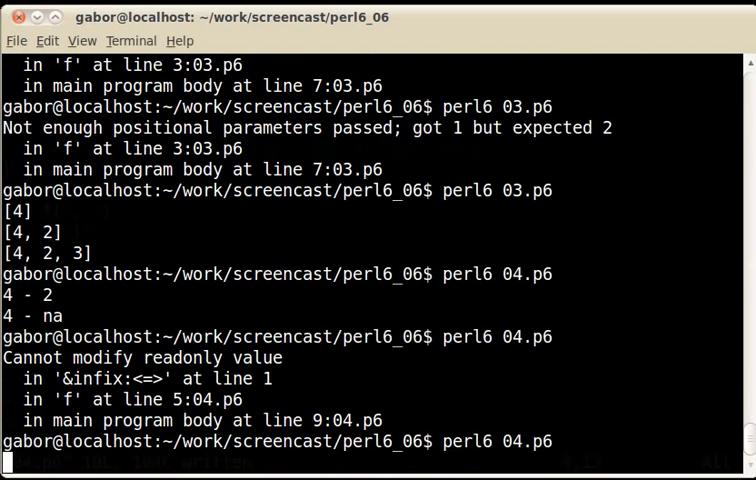
pyautogui.press('Return')
pyautogui.write('perl6 04.p6')
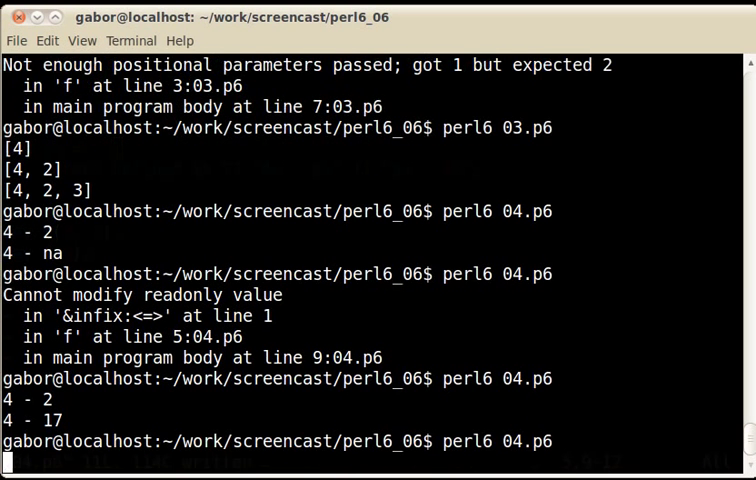
pyautogui.press('Return')
pyautogui.write('perl6 04.p6')
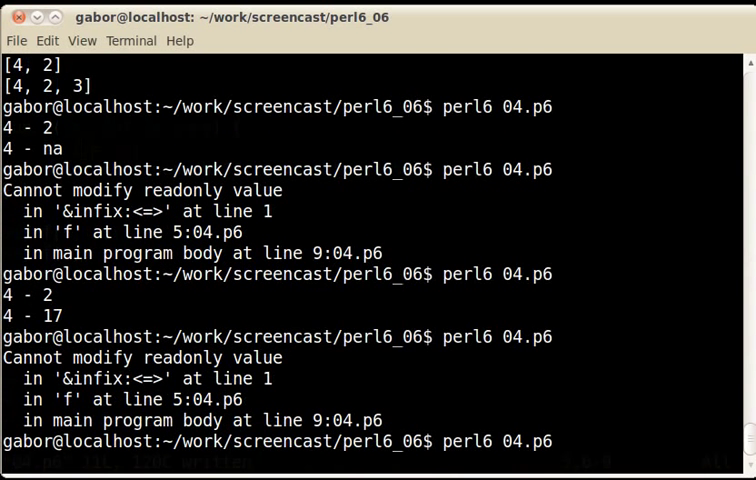
# Step: Declare $b? is copy with $b //= 23 in f and save 04.p6
pyautogui.press('Return')
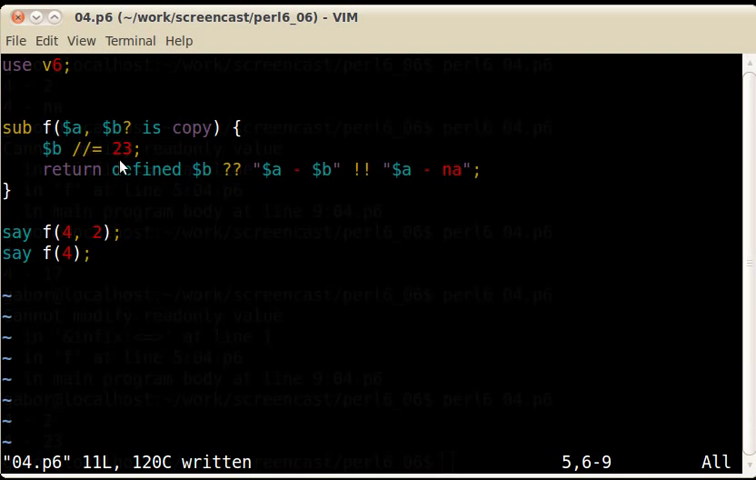
pyautogui.write(':e')
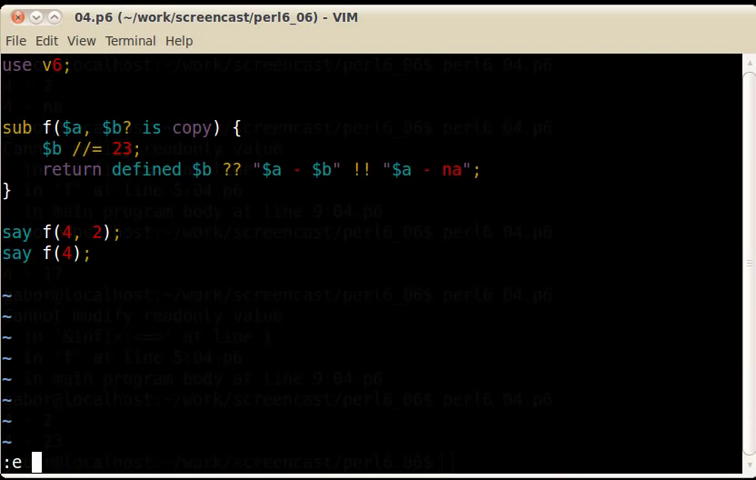
# Step: Switch to 05.p6 with Int $b and run it, then begin a where clause on $b
pyautogui.write('05.p6')
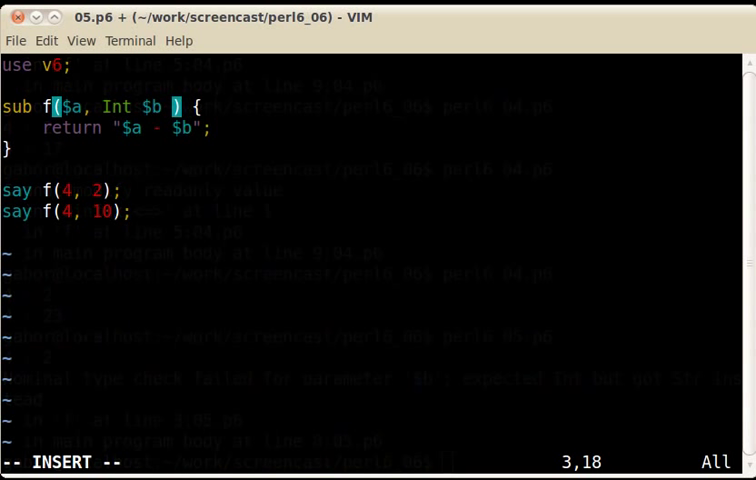
pyautogui.write('where {')
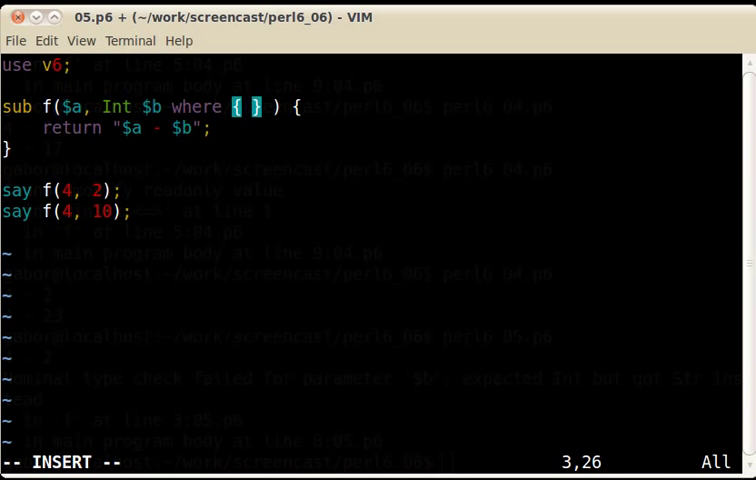
# Step: Constrain Int $b with where { $b < 9 }, save, and run to hit the constraint failure
pyautogui.write('$b < 9')
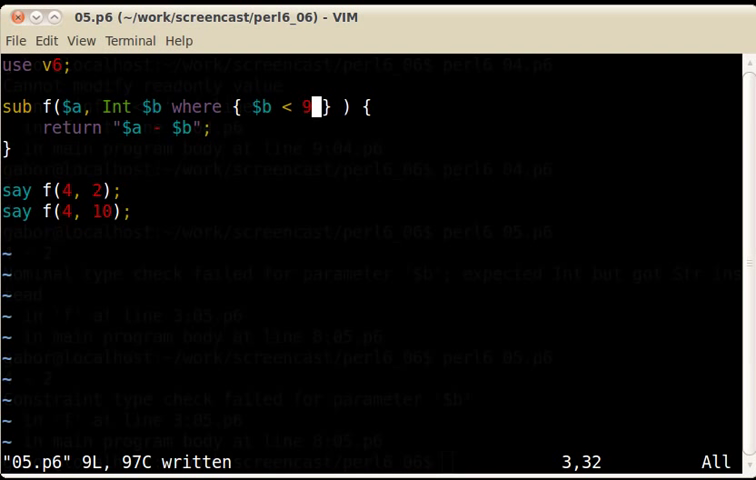
# Step: Switch to 06.p6 with the .oO infix operator and run it, printing 'szabgab thinks Perl 6 is cool'
pyautogui.write(':e 0')
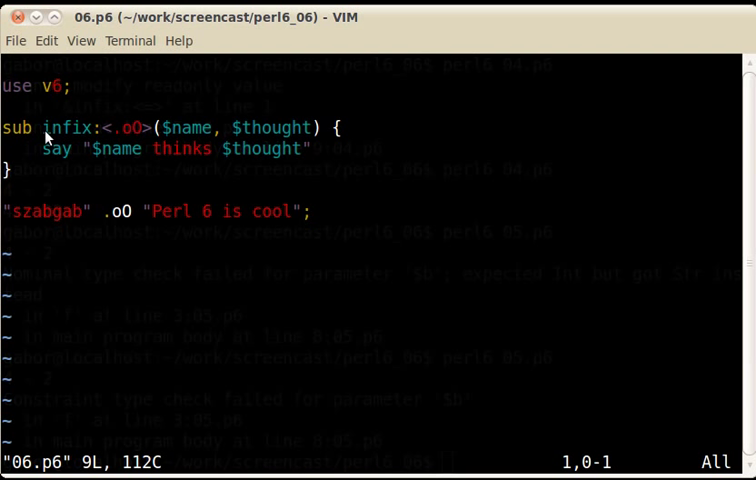
pyautogui.moveTo(90, 140)
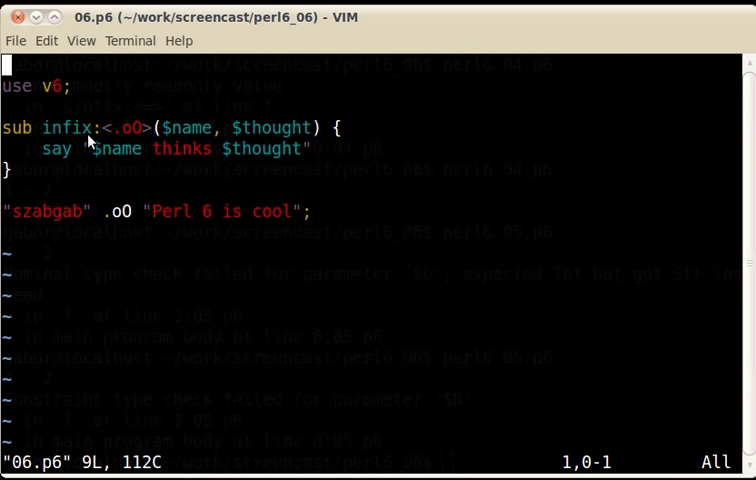
pyautogui.moveTo(130, 147)
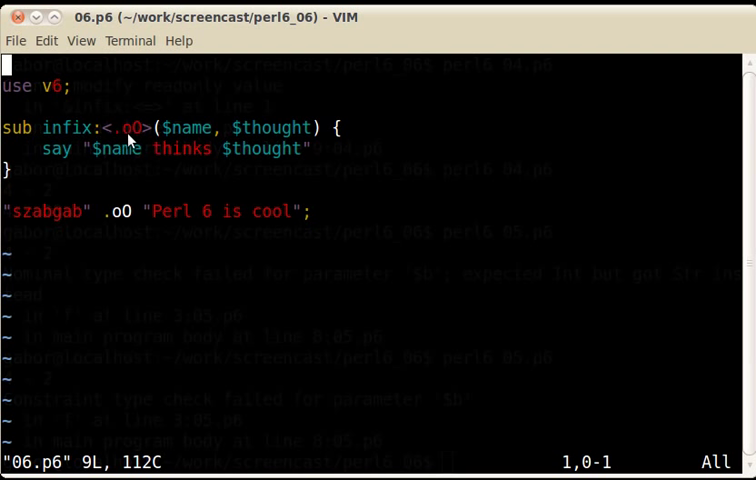
pyautogui.moveTo(135, 143)
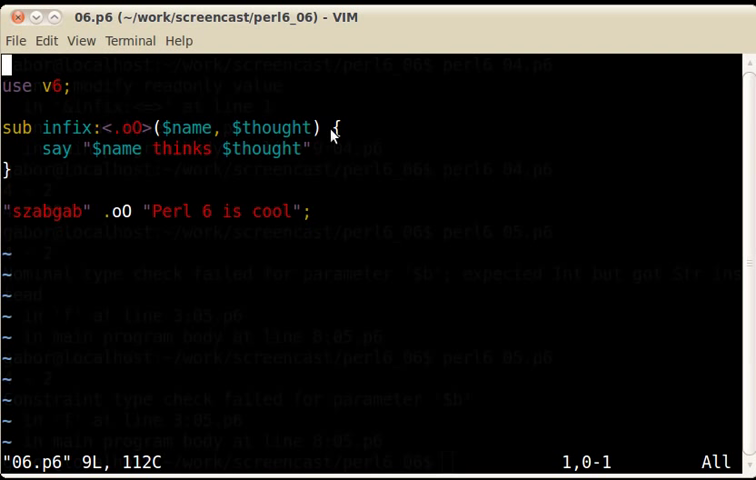
pyautogui.moveTo(37, 185)
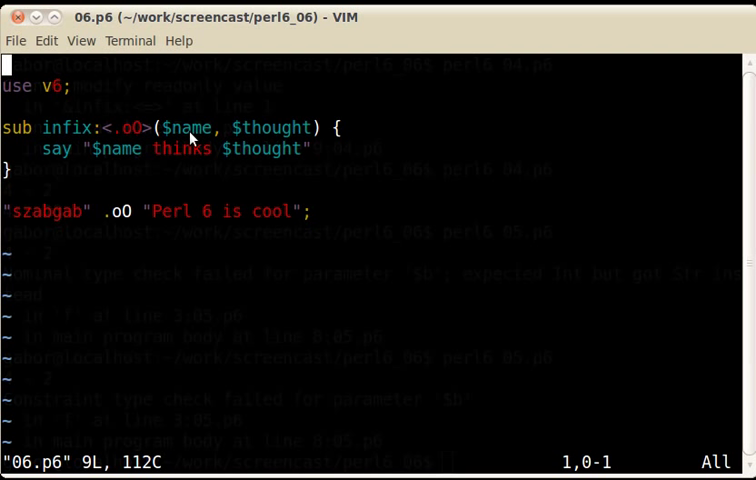
pyautogui.moveTo(294, 163)
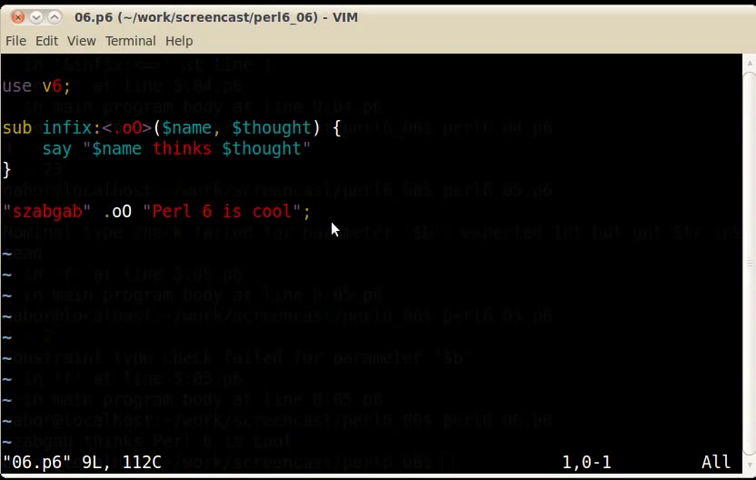
pyautogui.write(':e 06.p6')
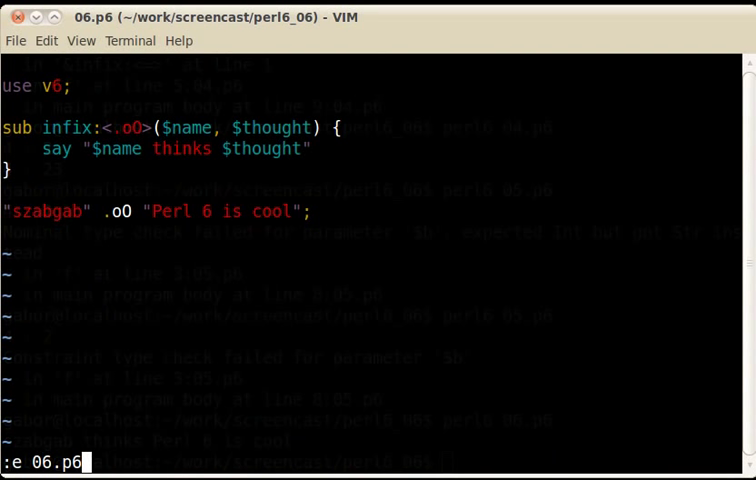
# Step: Switch to 07.p6 with the +- range operator and run perl6 07.p6 in the terminal
pyautogui.press('BackSpace')
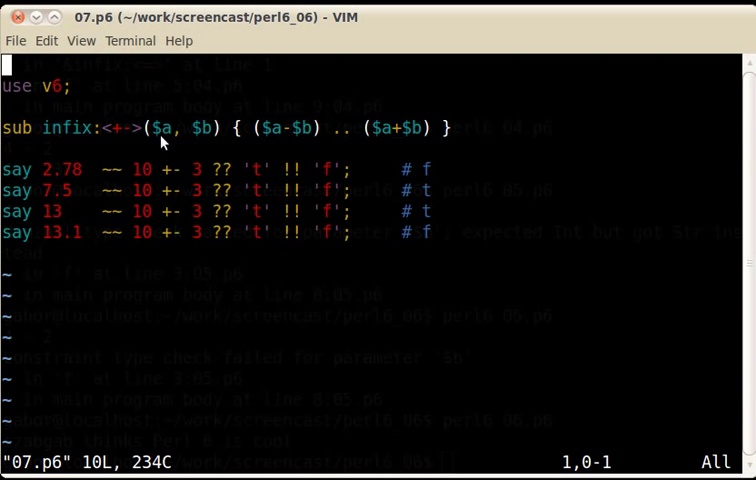
pyautogui.moveTo(214, 145)
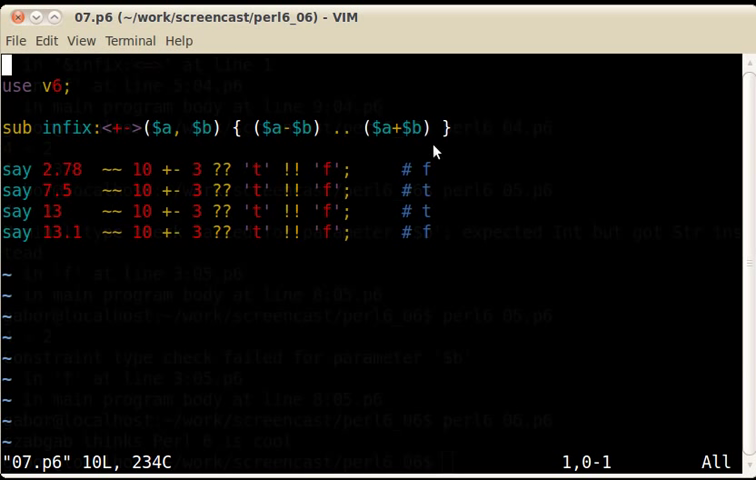
pyautogui.moveTo(357, 142)
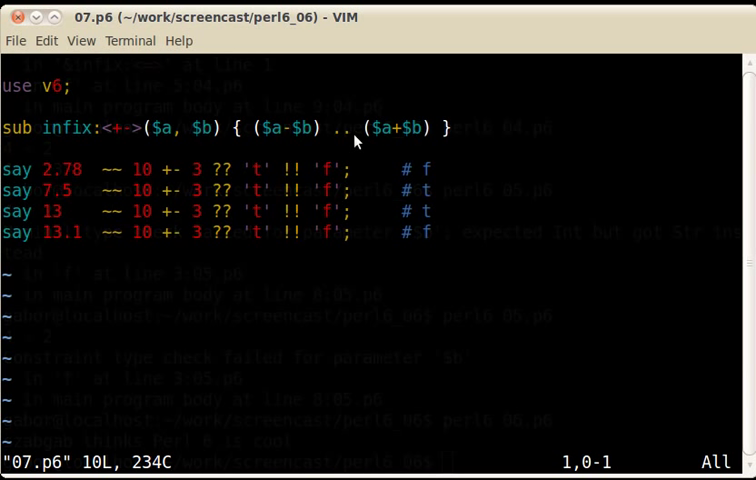
pyautogui.moveTo(265, 137)
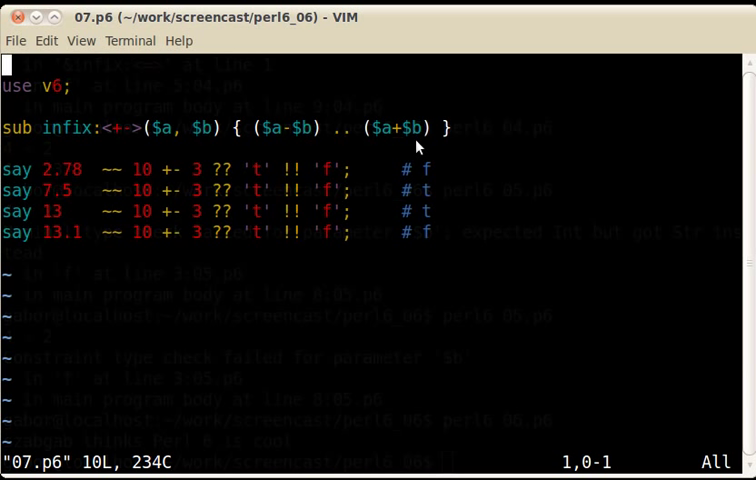
pyautogui.moveTo(277, 175)
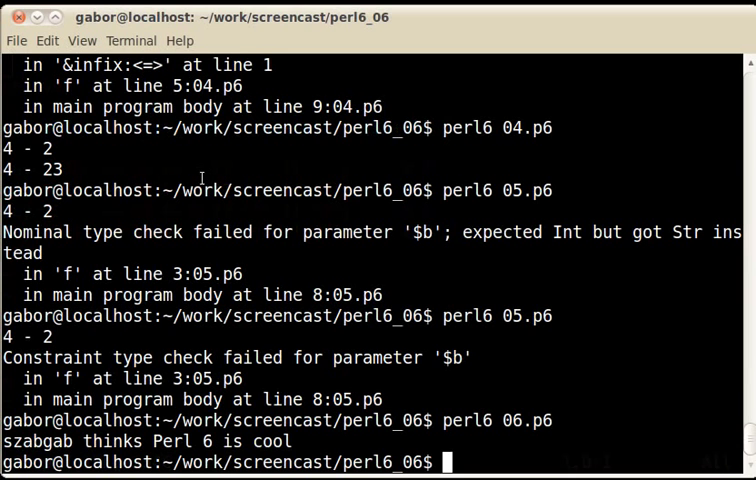
pyautogui.write('perl6 07.p6')
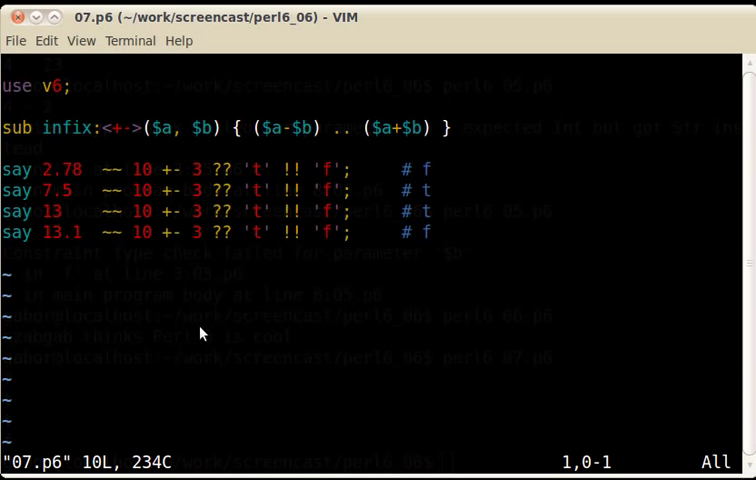
pyautogui.moveTo(543, 17)
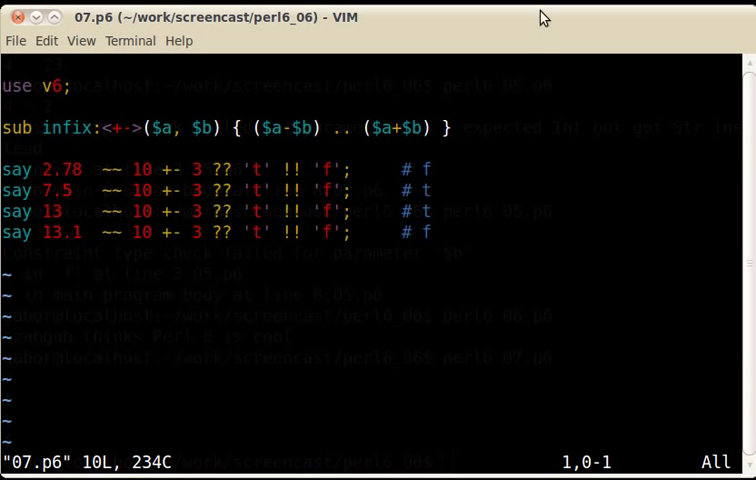